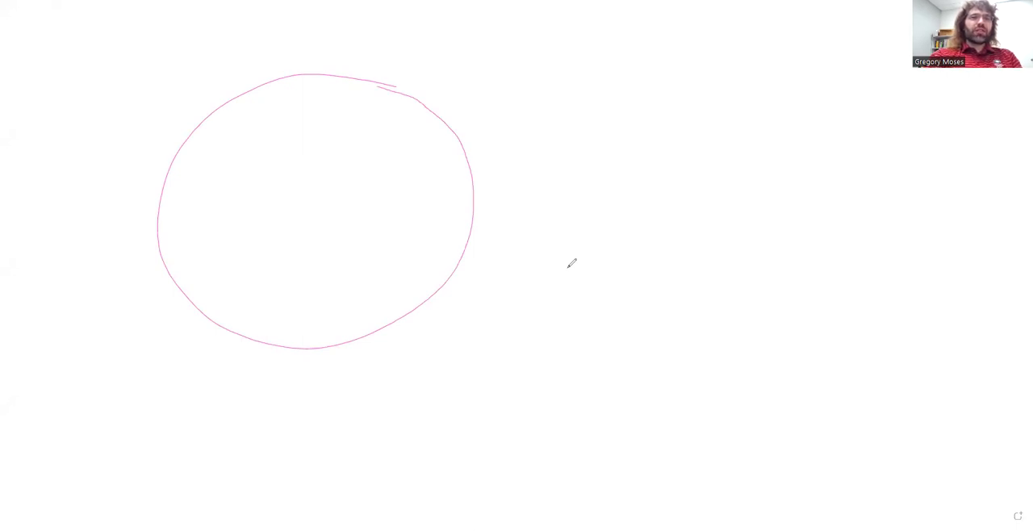
Step: Draw two radii inside the pink circle to form the sector angle
drag(331, 76, 278, 222)
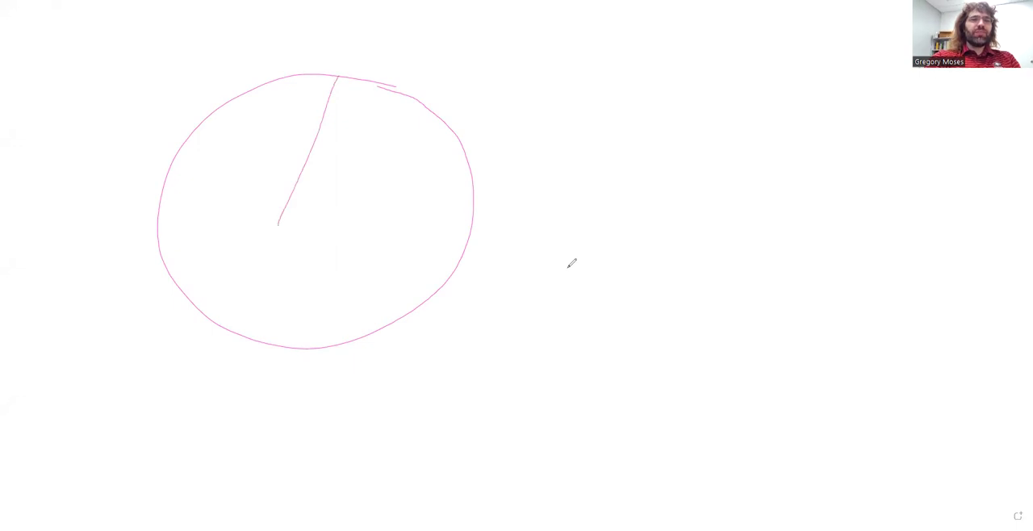
drag(278, 229, 474, 232)
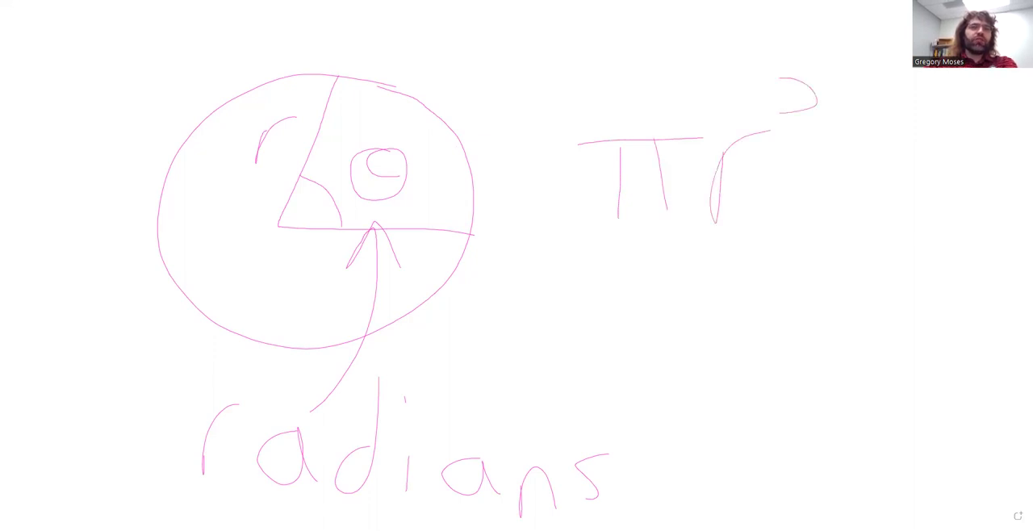
drag(815, 88, 827, 121)
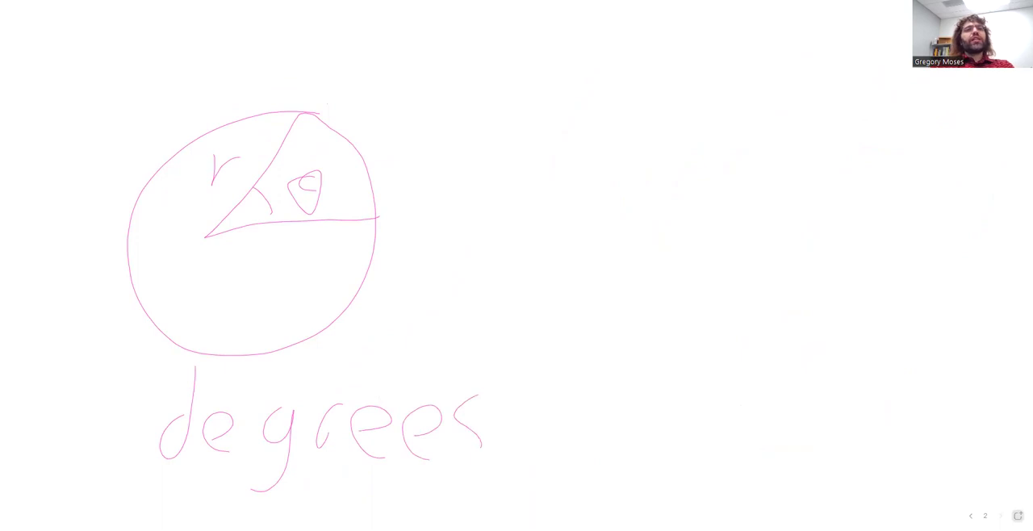
Step: Write πr² beside the degrees circle and begin the θ fraction's denominator
drag(513, 130, 611, 134)
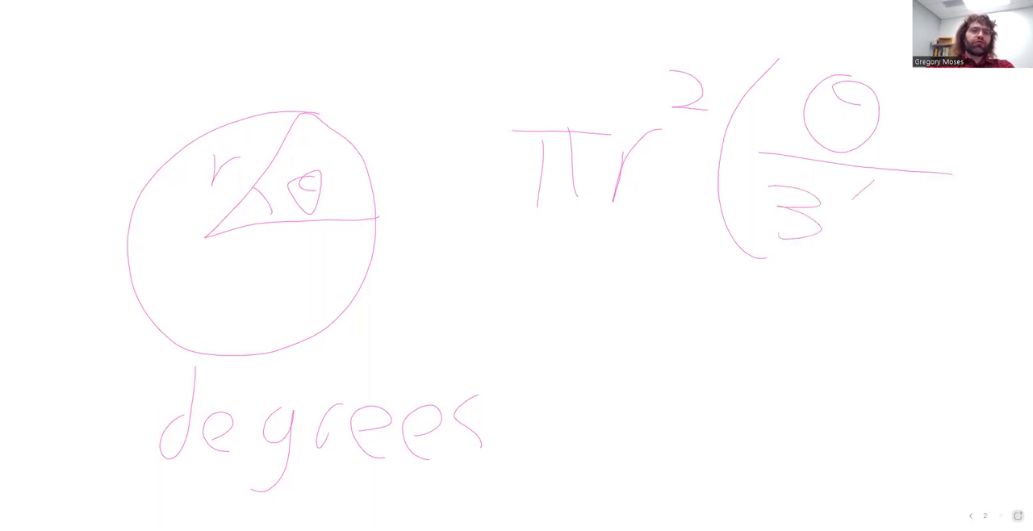
drag(832, 202, 928, 234)
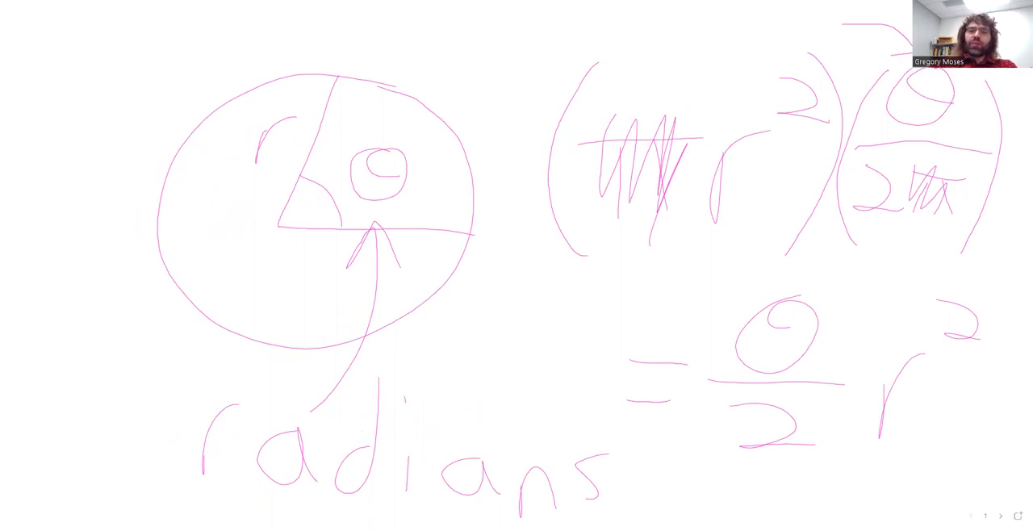
Step: Use the page arrow to show the degrees page with πr²(θ/360) = πr²θ/360
click(999, 515)
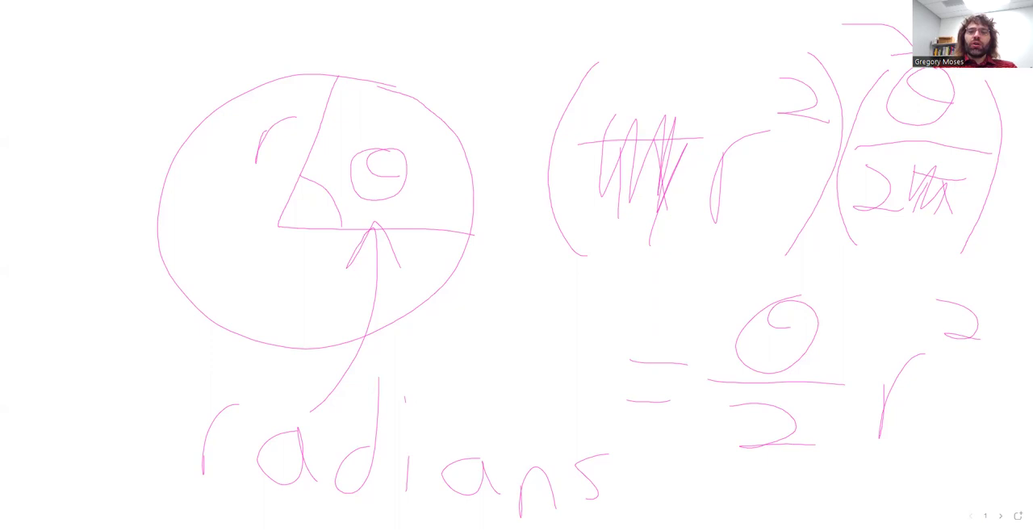
click(1001, 515)
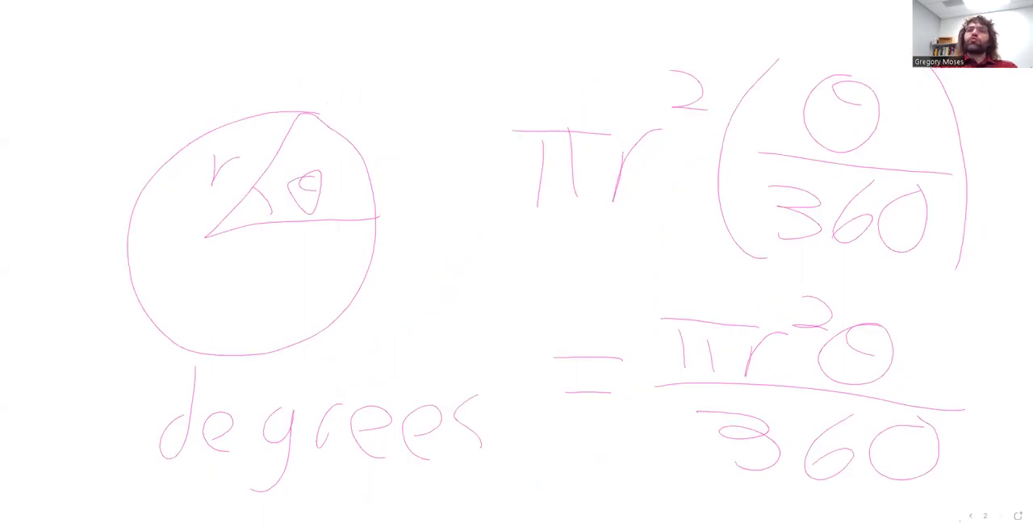